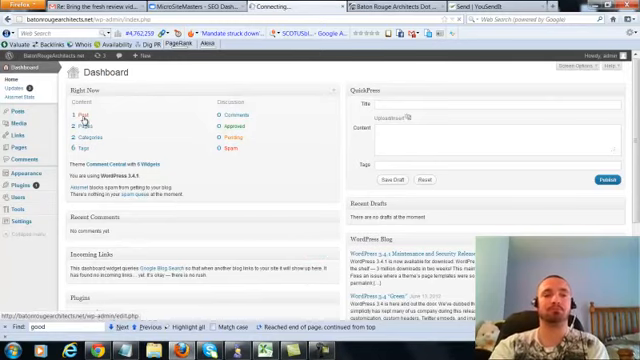
- Go to Posts and bring the Baton Rouge Architects post into the editor
{"action": "left_click", "coordinate": [12, 94]}
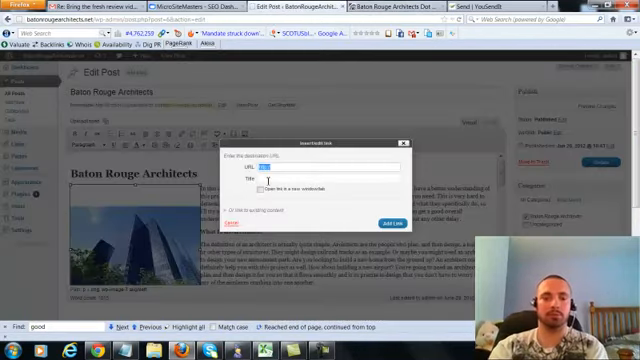
{"action": "type", "text": "http://batonrougearchitects.net/"}
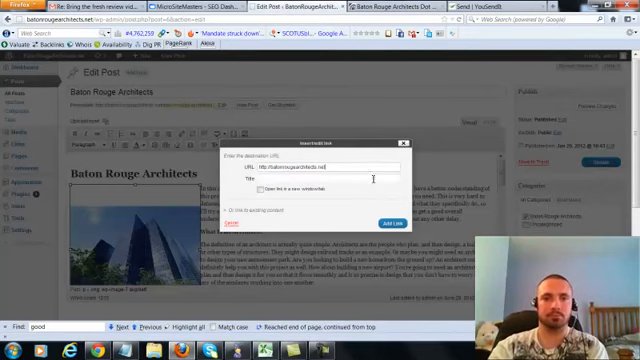
{"action": "type", "text": "Baton"}
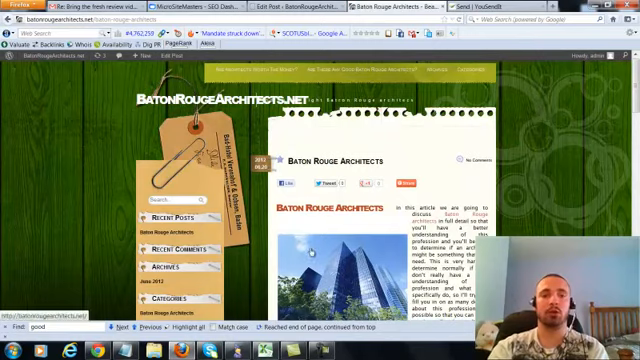
- Scroll through the published Baton Rouge Architects post on the live site
{"action": "scroll", "scroll_direction": "down", "scroll_amount": 3}
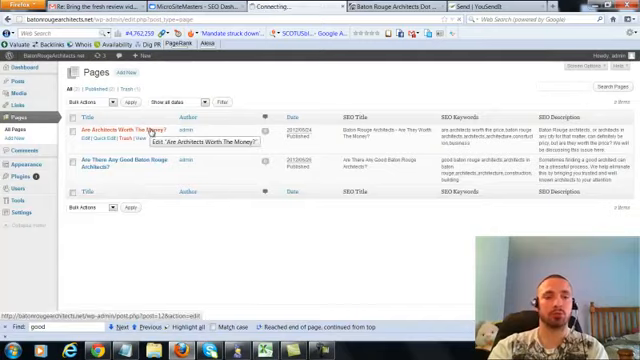
{"action": "left_click", "coordinate": [128, 134]}
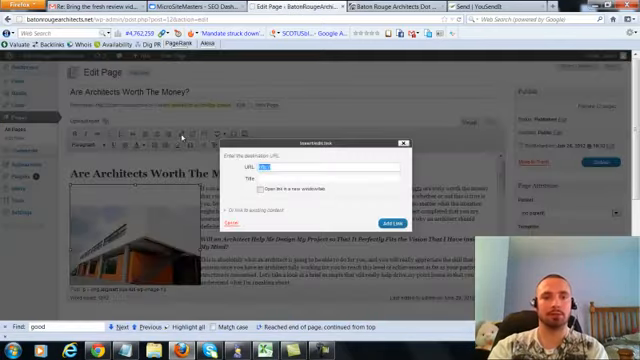
{"action": "type", "text": "http://batonrougearchitects.net"}
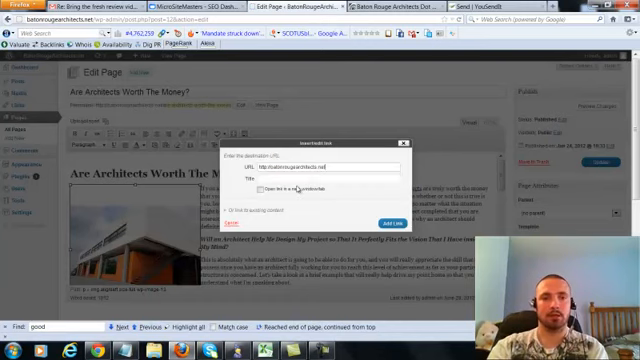
{"action": "left_click", "coordinate": [330, 176]}
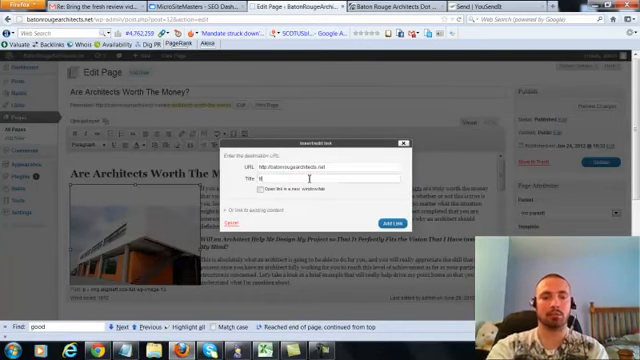
{"action": "type", "text": "Architects in Baton Rouge"}
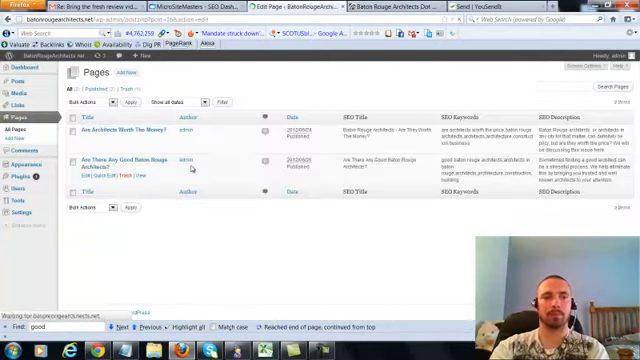
- Link the Are There Any Good Baton Rouge Architects? image to the main site titled 'Architects in Baton Rouge'
{"action": "left_click", "coordinate": [130, 158]}
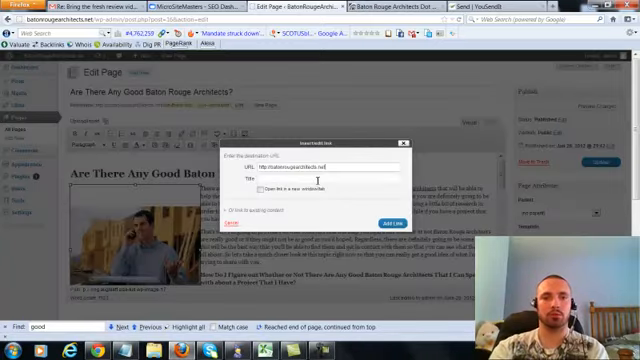
{"action": "type", "text": "Architects in Baton Rouge"}
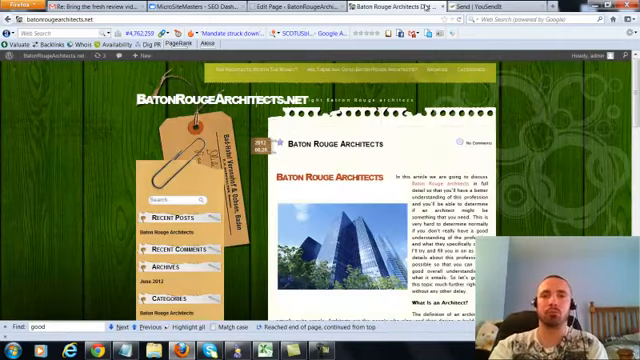
- Switch to the YouSendIt file-sent-successfully confirmation page
{"action": "left_click", "coordinate": [384, 8]}
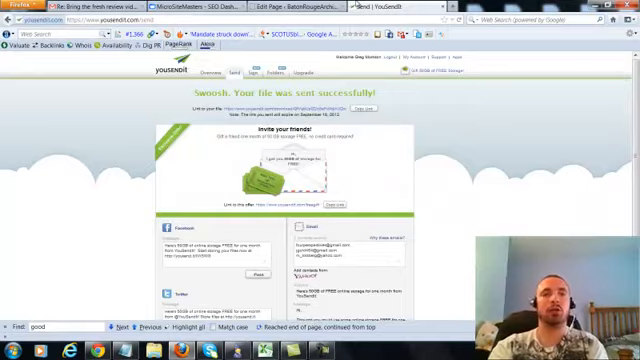